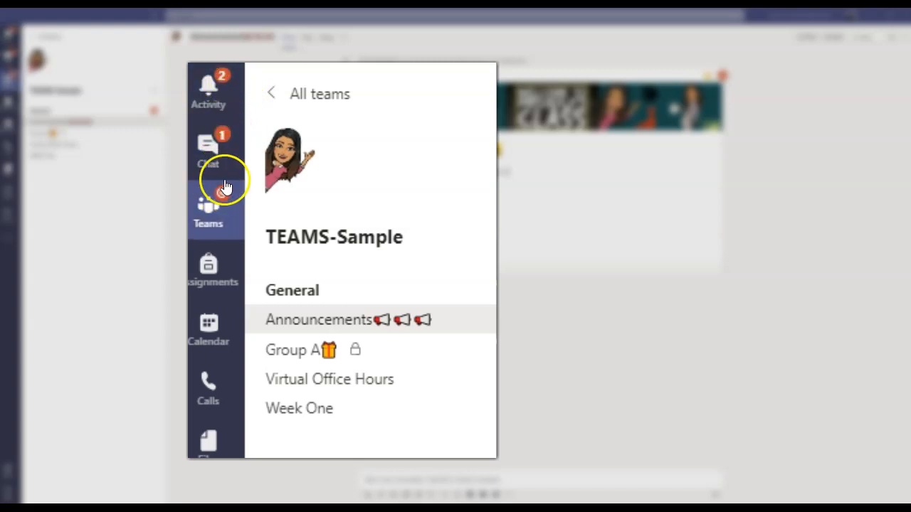
{"action": "mouse_move", "coordinate": [208, 88]}
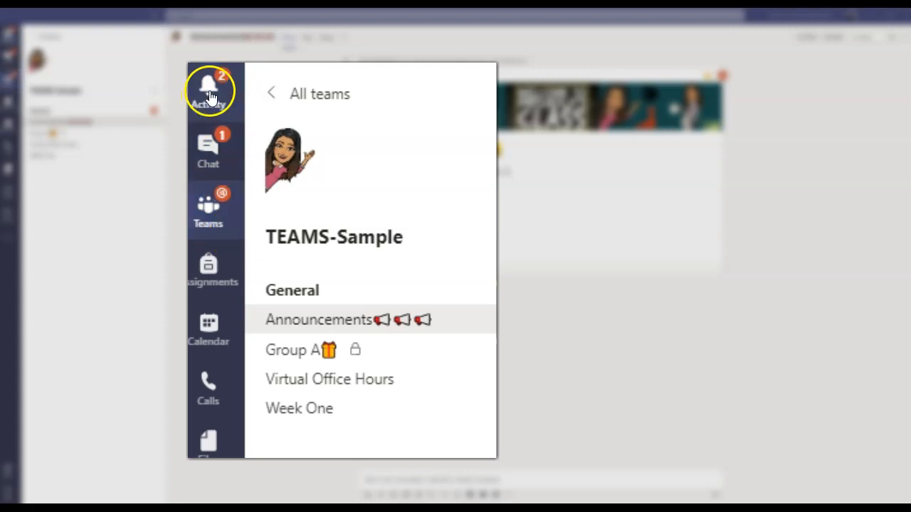
- Set your presence status to Do not disturb from the profile menu
{"action": "left_click", "coordinate": [319, 318]}
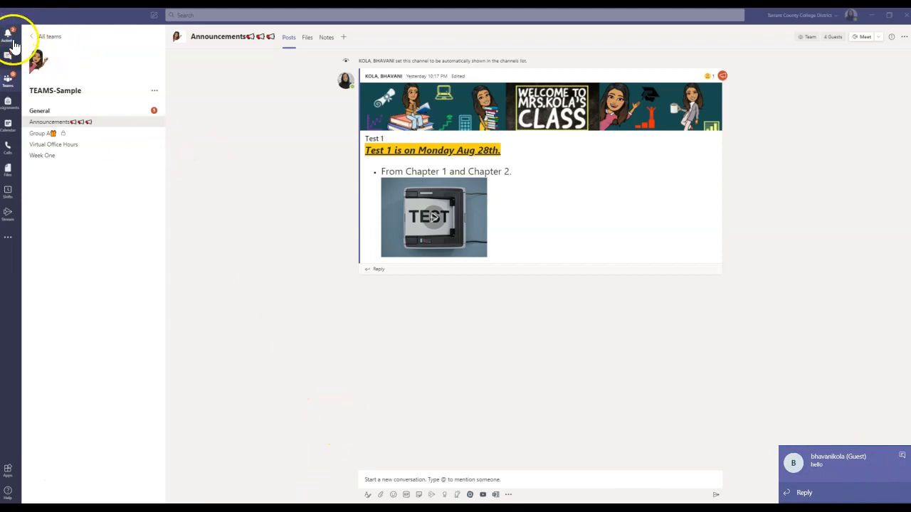
{"action": "mouse_move", "coordinate": [747, 363]}
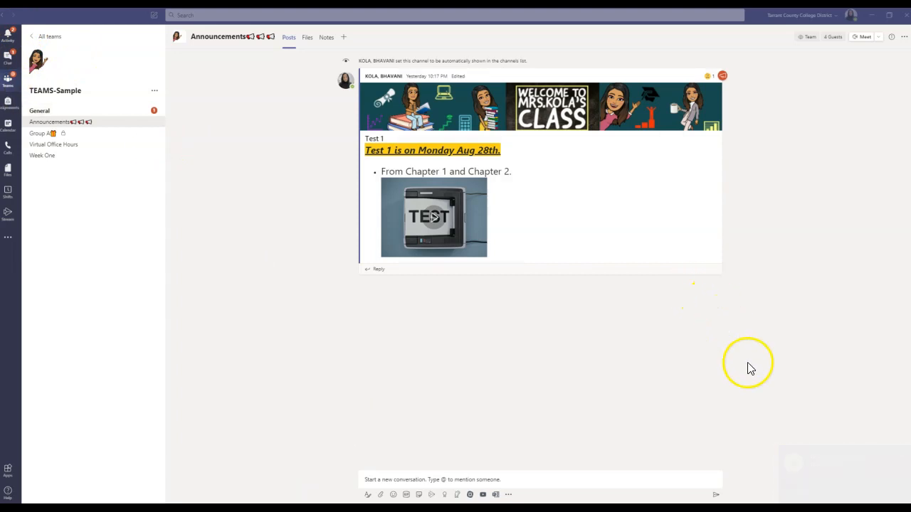
{"action": "mouse_move", "coordinate": [743, 364]}
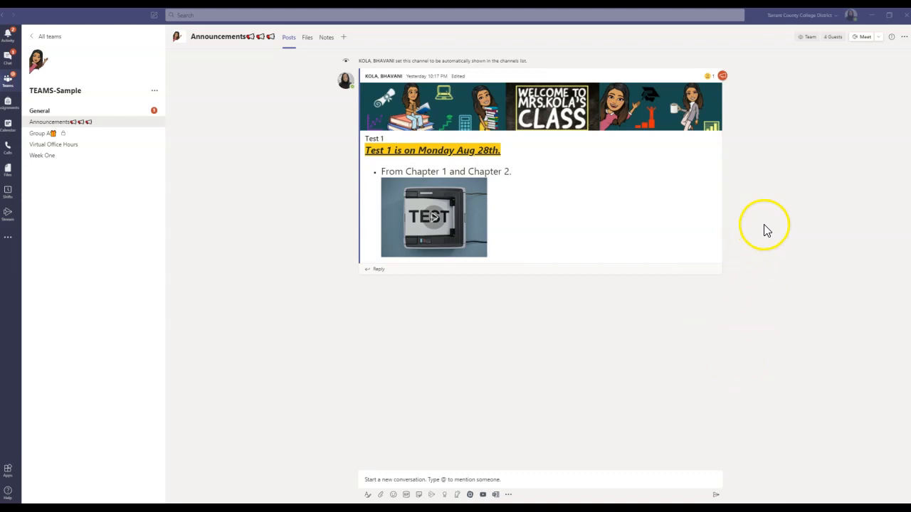
{"action": "mouse_move", "coordinate": [848, 20]}
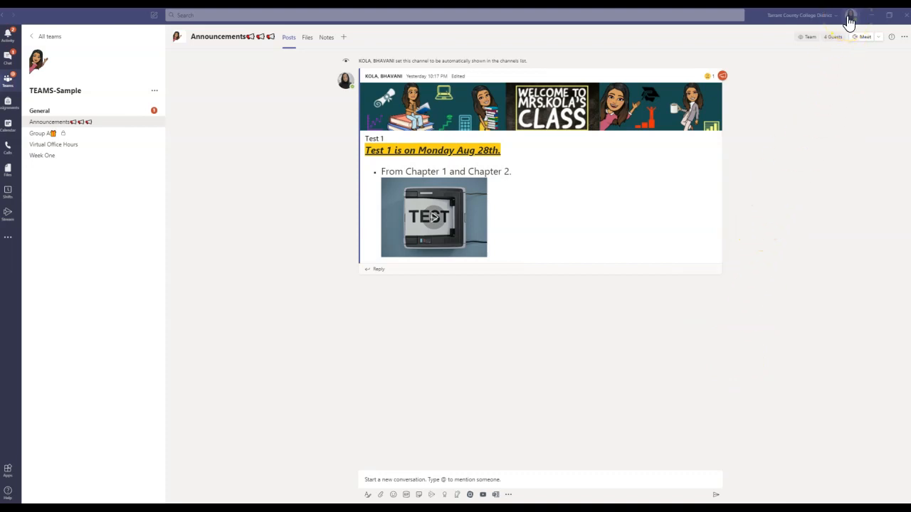
{"action": "left_click", "coordinate": [851, 14]}
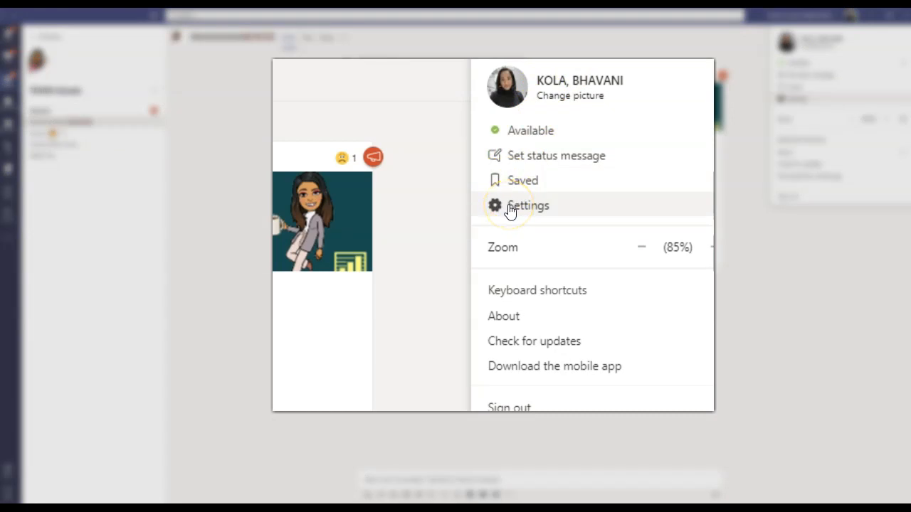
{"action": "left_click", "coordinate": [529, 131]}
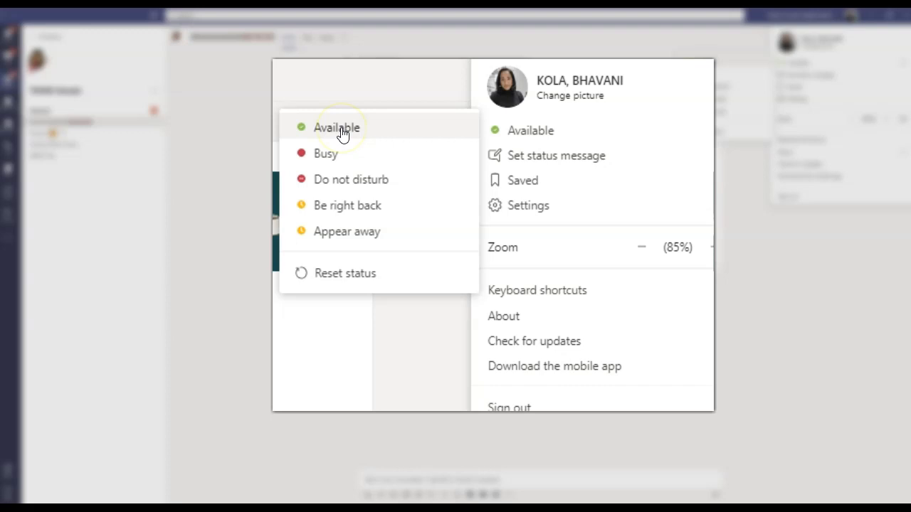
{"action": "mouse_move", "coordinate": [345, 135]}
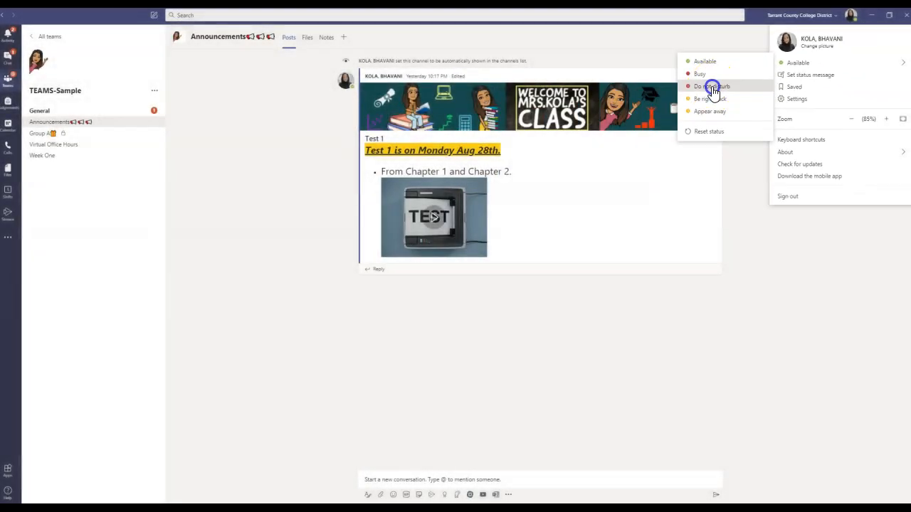
{"action": "left_click", "coordinate": [712, 87]}
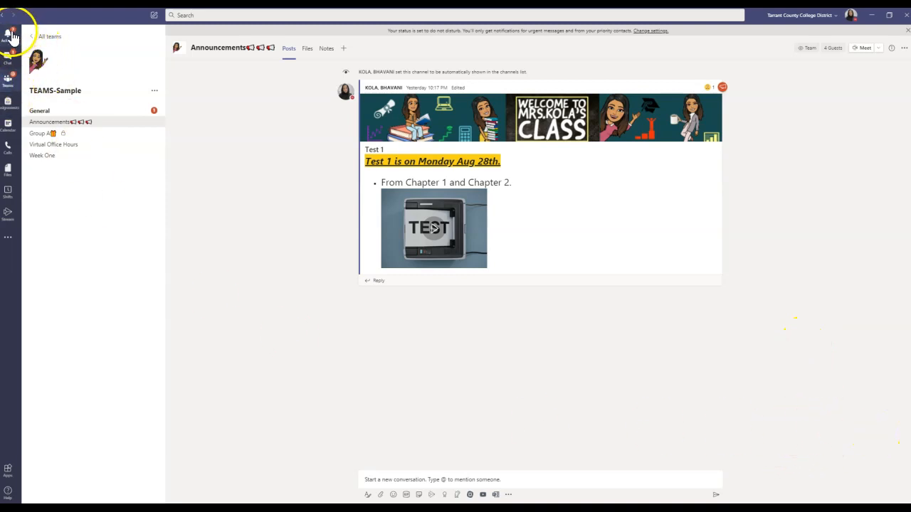
{"action": "mouse_move", "coordinate": [838, 441]}
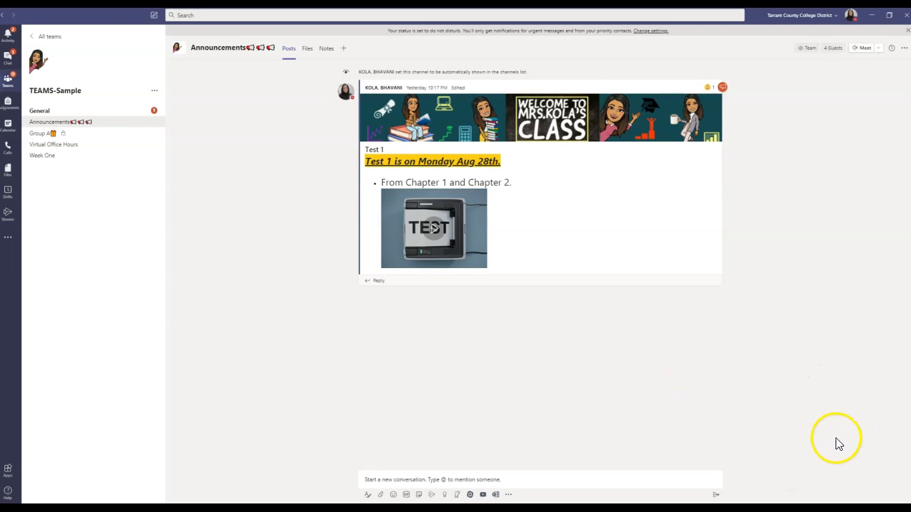
{"action": "mouse_move", "coordinate": [822, 453]}
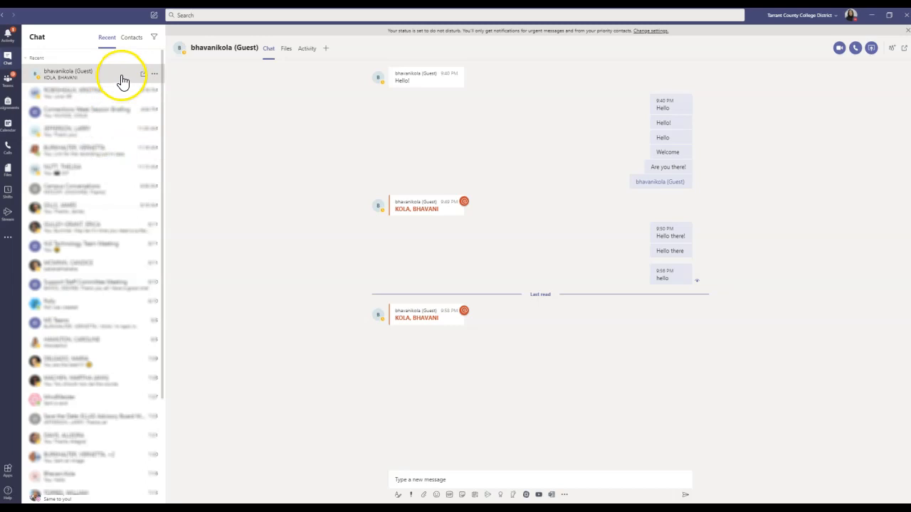
{"action": "mouse_move", "coordinate": [80, 74]}
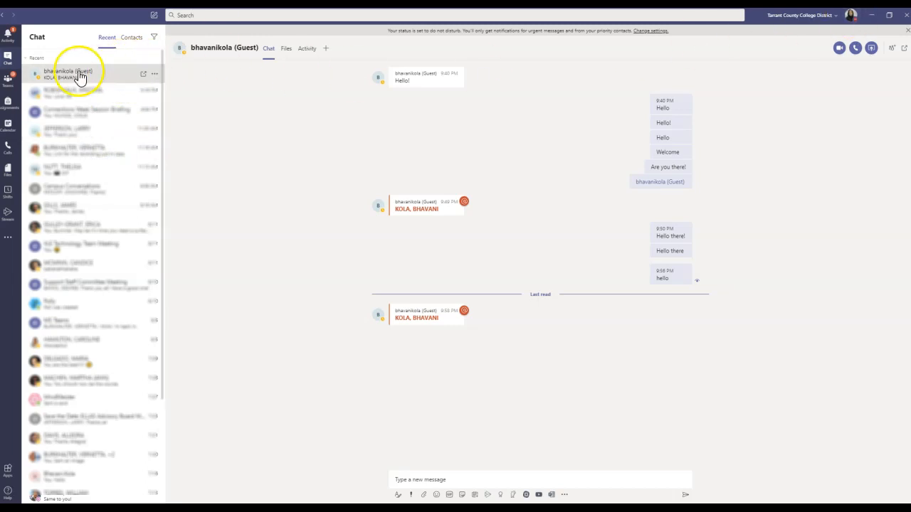
- Reopen the profile menu to confirm the status reads Do not disturb
{"action": "left_click", "coordinate": [851, 14]}
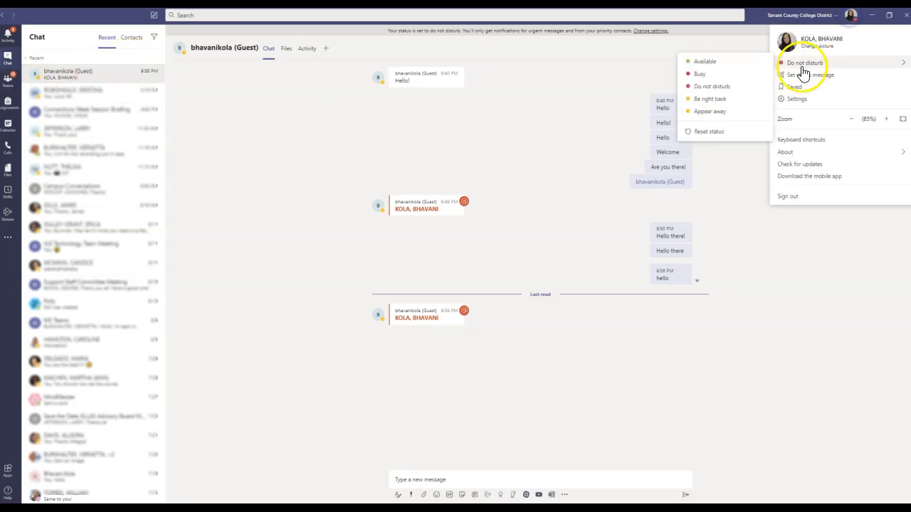
{"action": "mouse_move", "coordinate": [808, 66]}
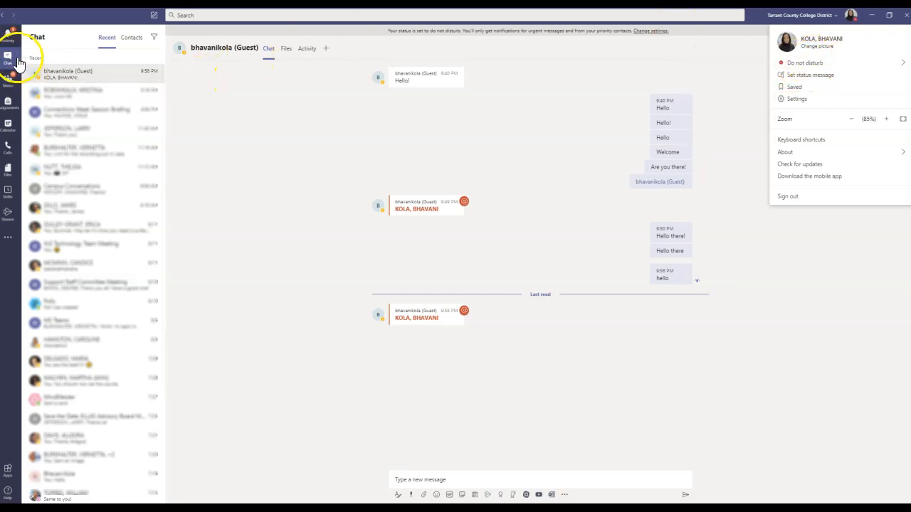
{"action": "mouse_move", "coordinate": [155, 74]}
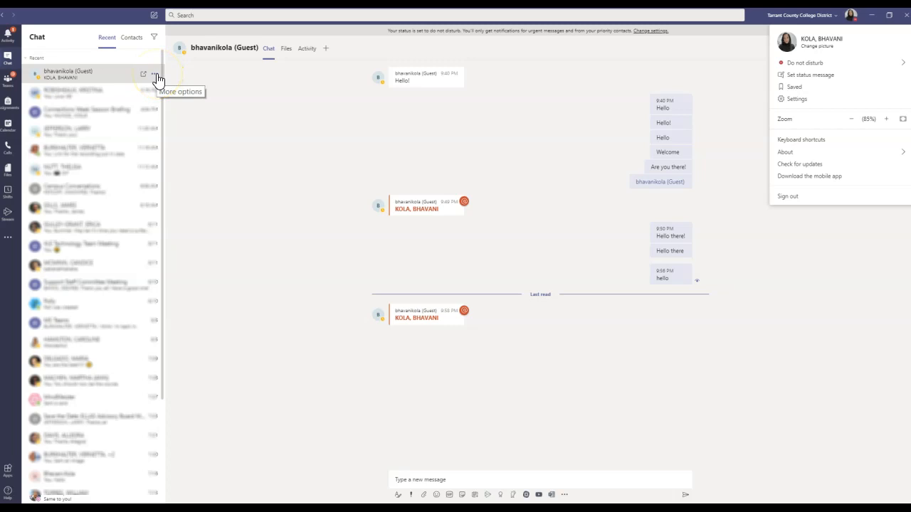
{"action": "mouse_move", "coordinate": [157, 77]}
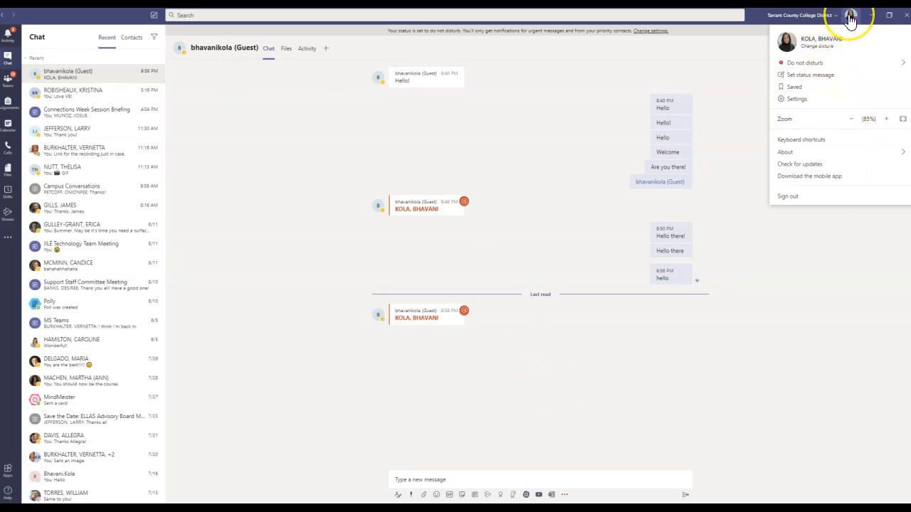
{"action": "mouse_move", "coordinate": [804, 56]}
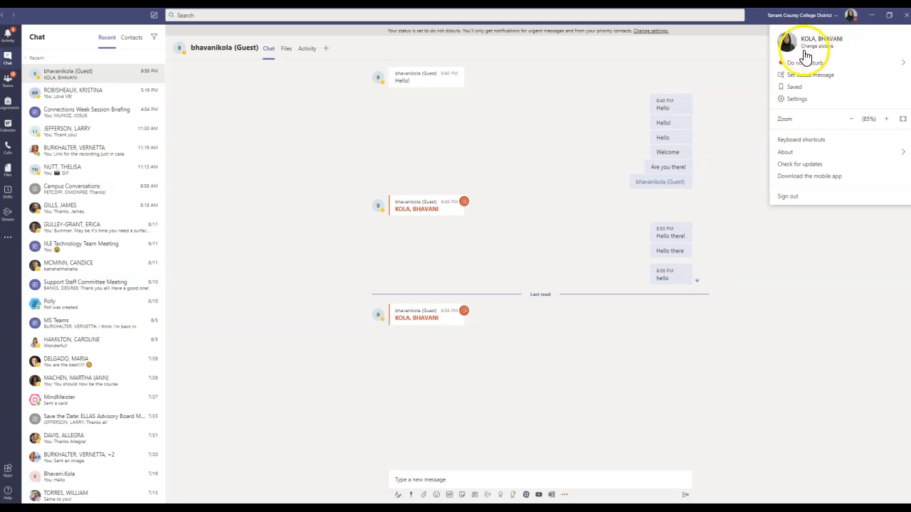
- Bring up the Notifications page of the Teams Settings dialog
{"action": "left_click", "coordinate": [797, 100]}
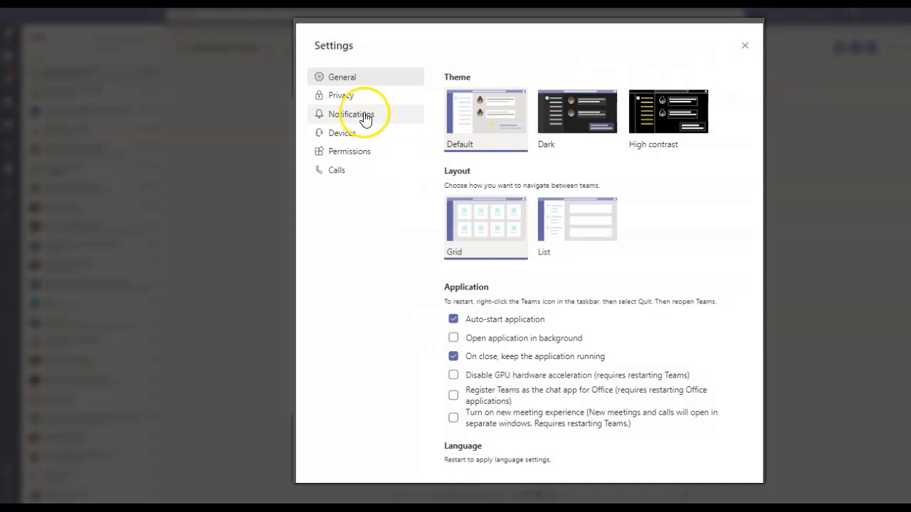
{"action": "left_click", "coordinate": [350, 114]}
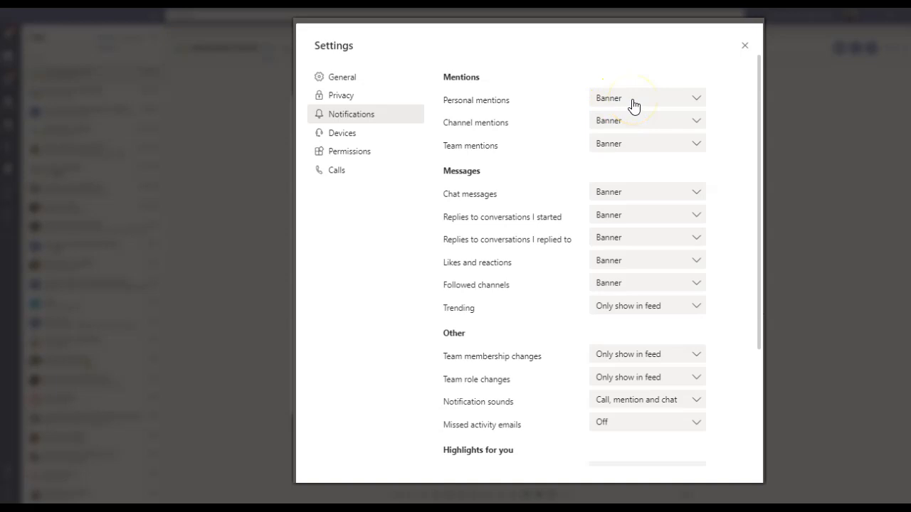
- Set personal and channel mentions to 'Only show in feed' and team mentions to Off
{"action": "left_click", "coordinate": [646, 98]}
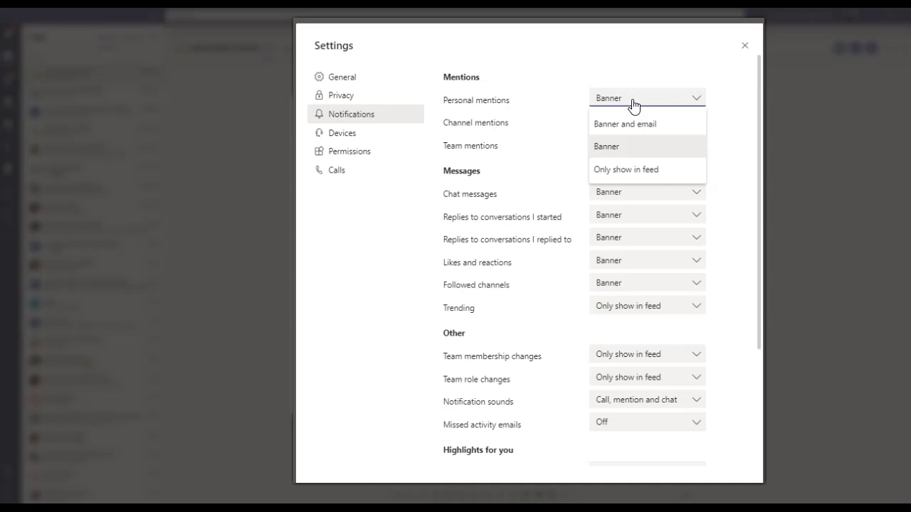
{"action": "mouse_move", "coordinate": [629, 170]}
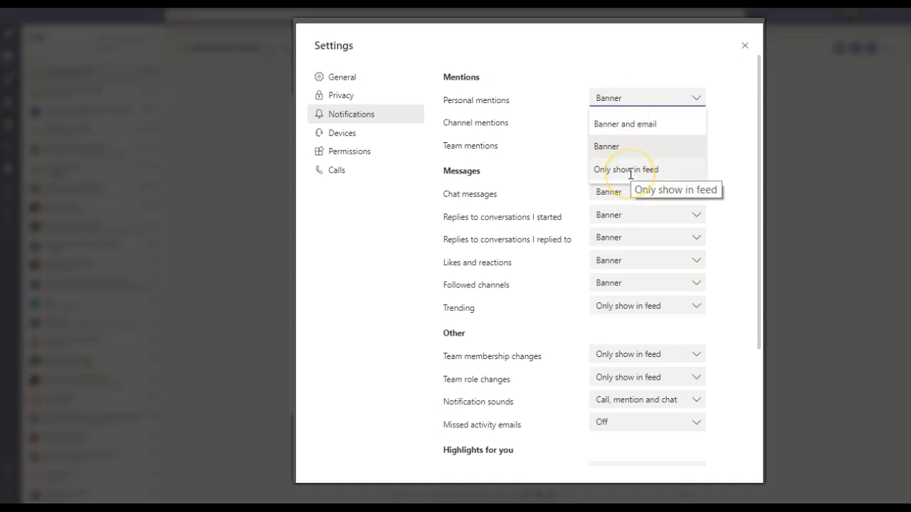
{"action": "left_click", "coordinate": [626, 169]}
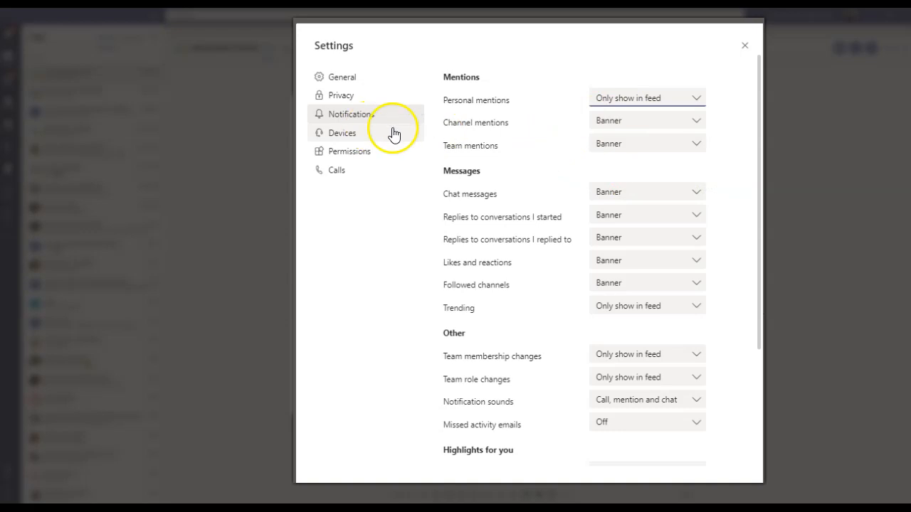
{"action": "left_click", "coordinate": [694, 120]}
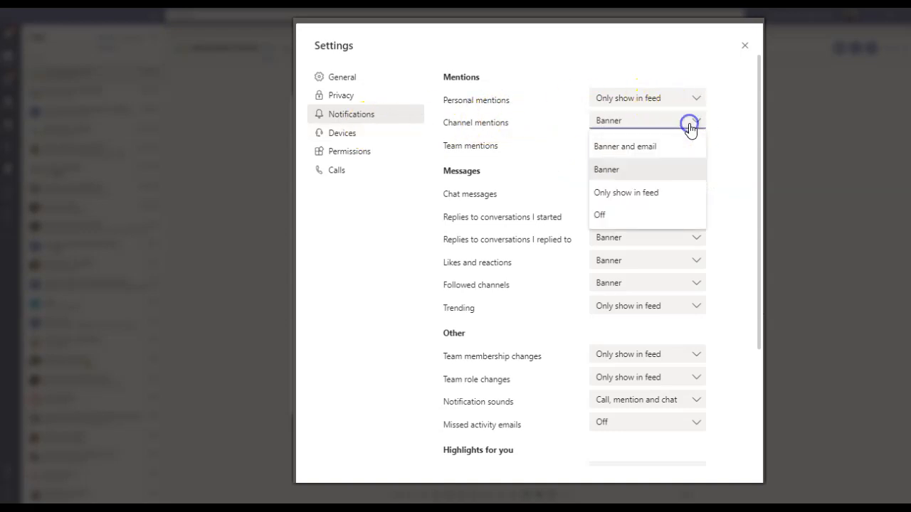
{"action": "mouse_move", "coordinate": [626, 192]}
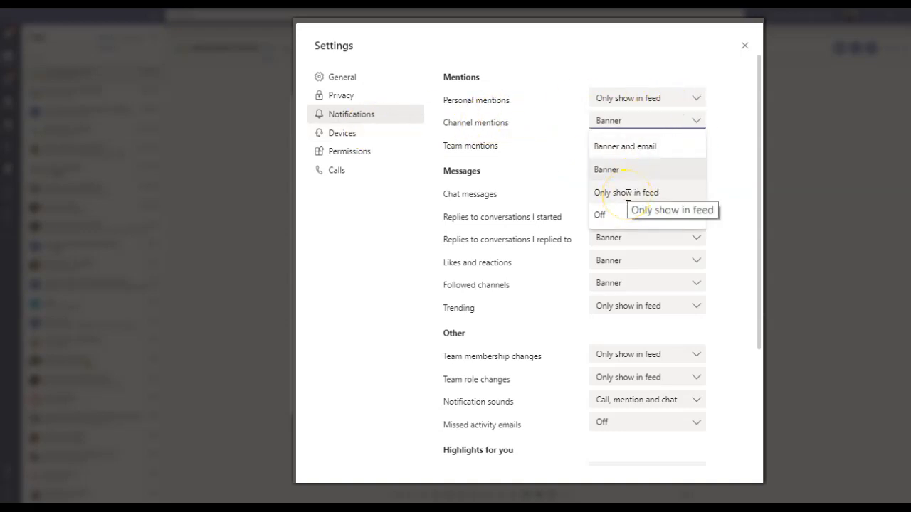
{"action": "left_click", "coordinate": [626, 192]}
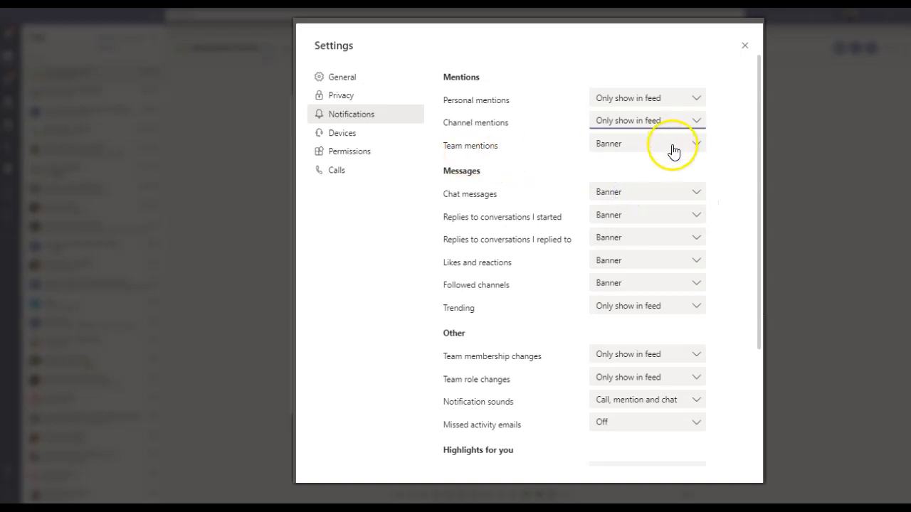
{"action": "left_click", "coordinate": [647, 142]}
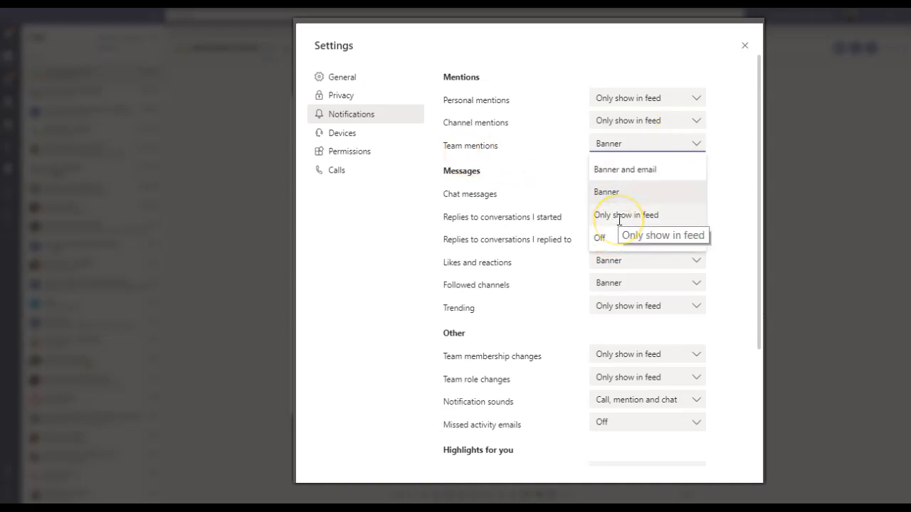
{"action": "left_click", "coordinate": [599, 238]}
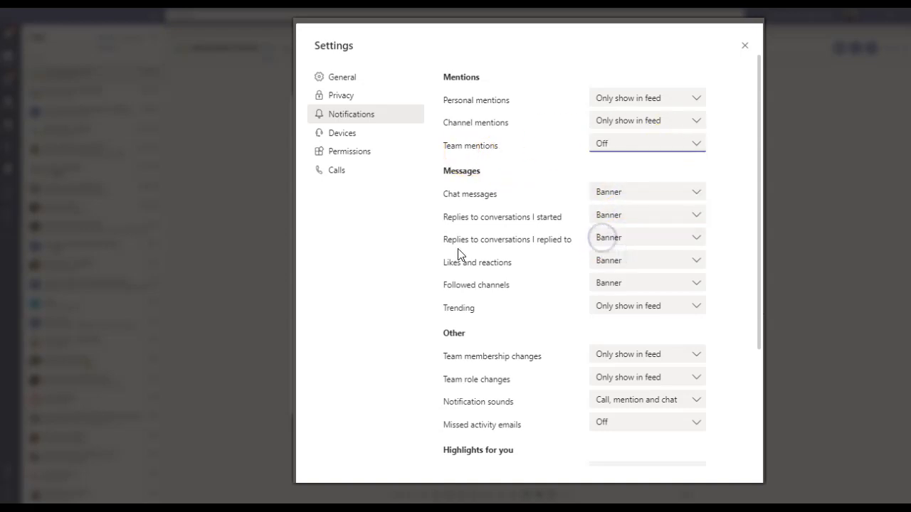
- Turn off notifications for chat messages and replies to conversations
{"action": "left_click", "coordinate": [646, 190]}
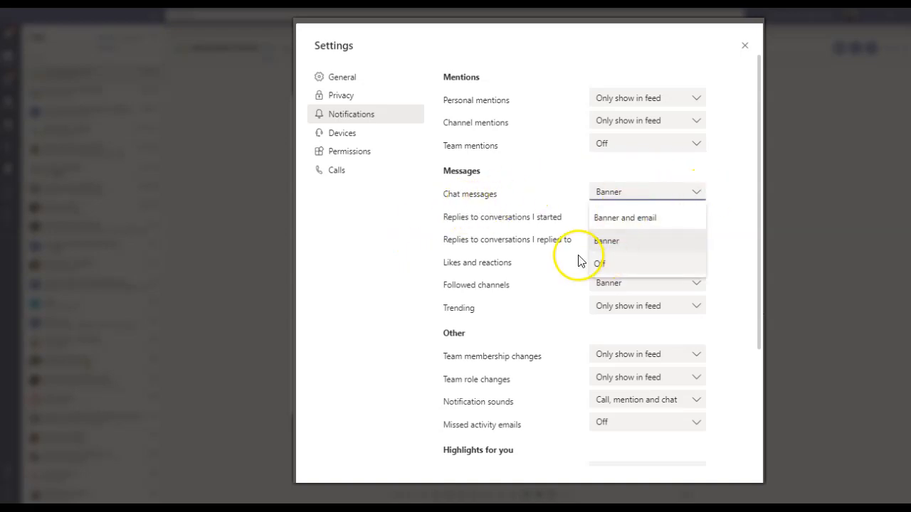
{"action": "mouse_move", "coordinate": [662, 217]}
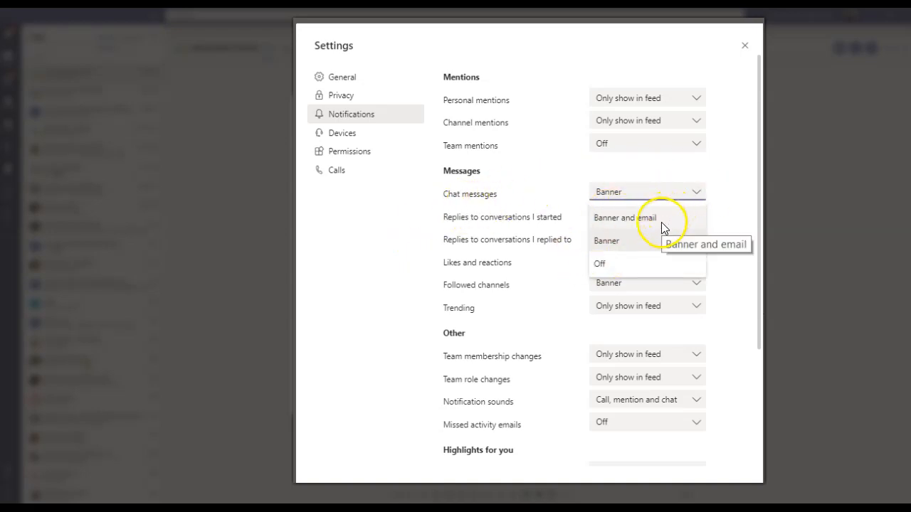
{"action": "mouse_move", "coordinate": [626, 245]}
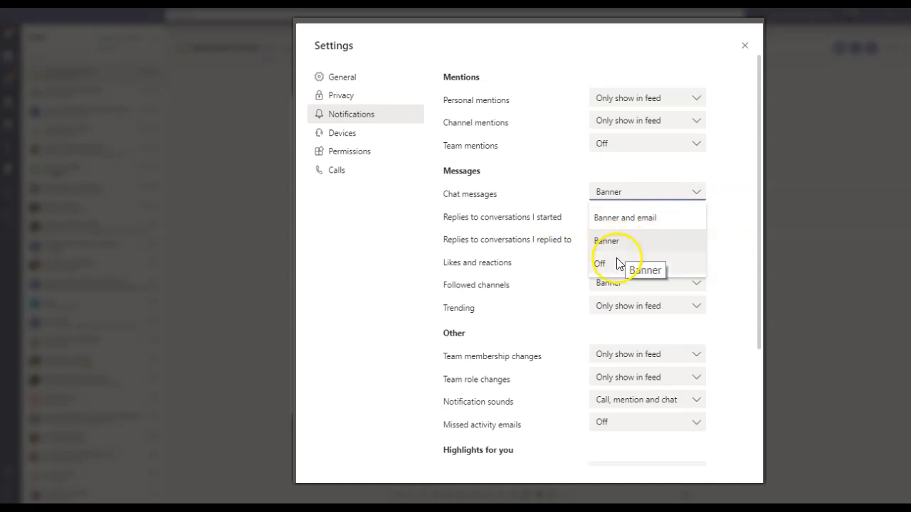
{"action": "left_click", "coordinate": [599, 261]}
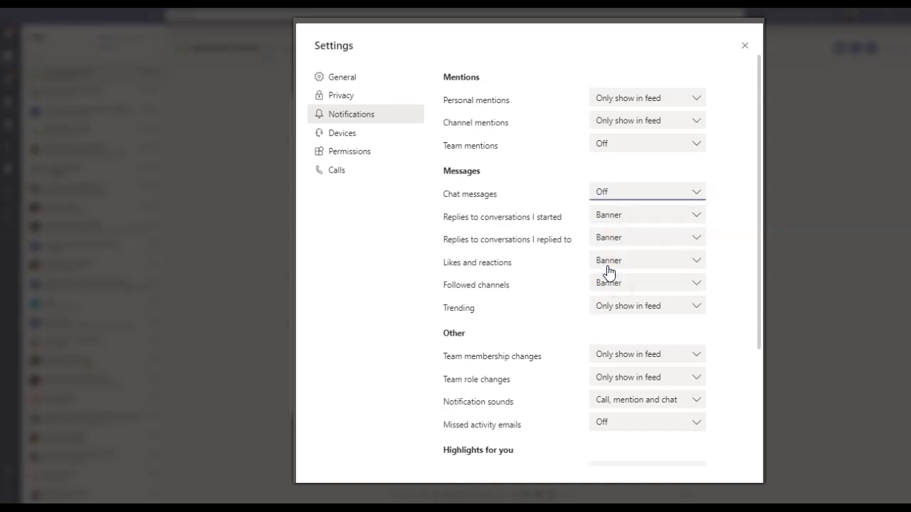
{"action": "left_click", "coordinate": [646, 213]}
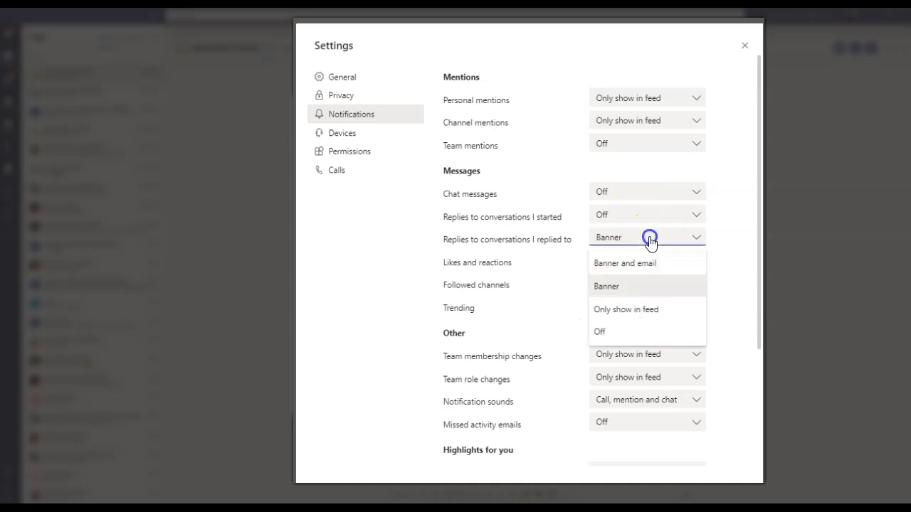
{"action": "left_click", "coordinate": [599, 332]}
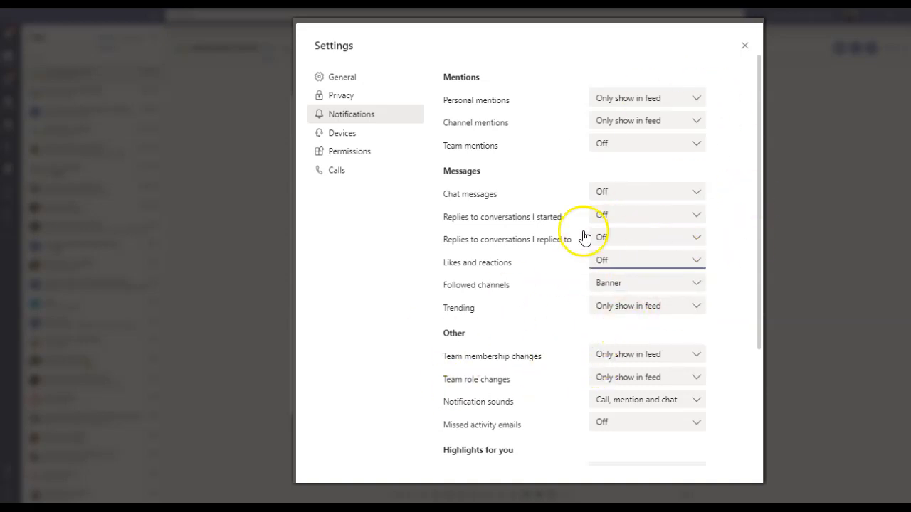
{"action": "mouse_move", "coordinate": [666, 168]}
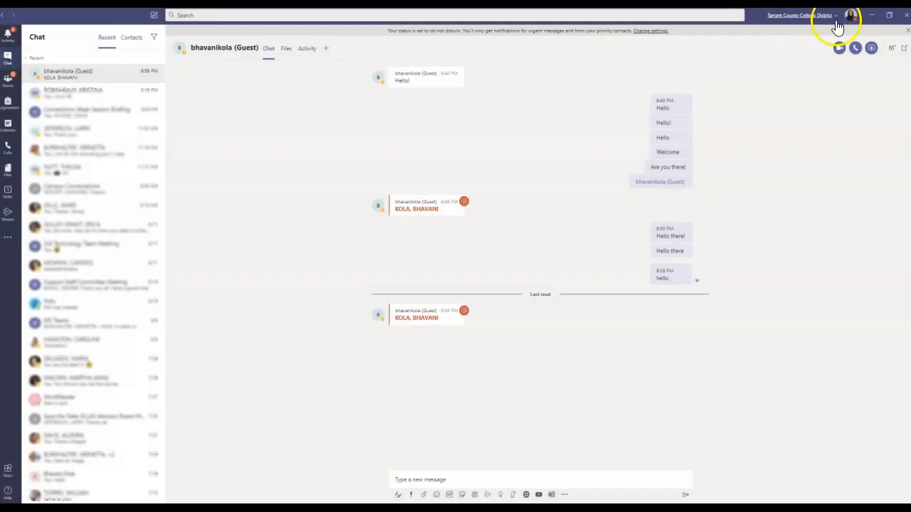
{"action": "left_click", "coordinate": [851, 14]}
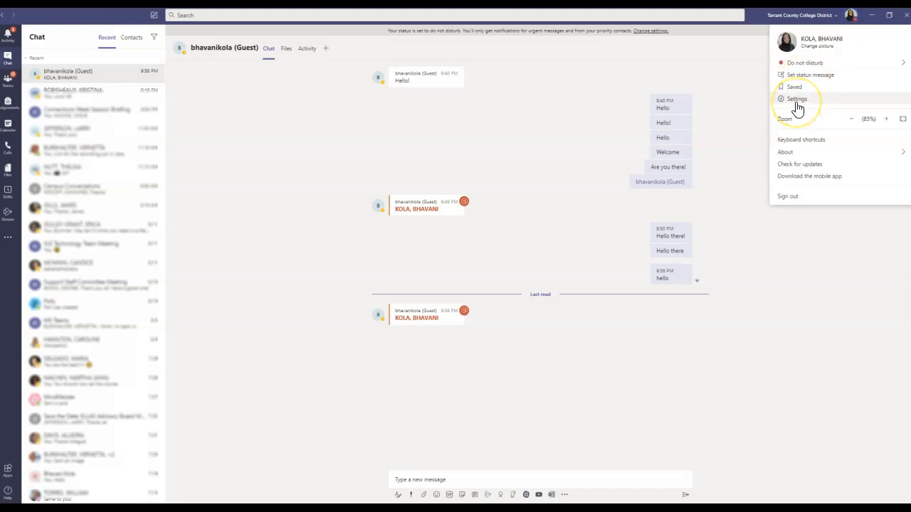
{"action": "left_click", "coordinate": [797, 98]}
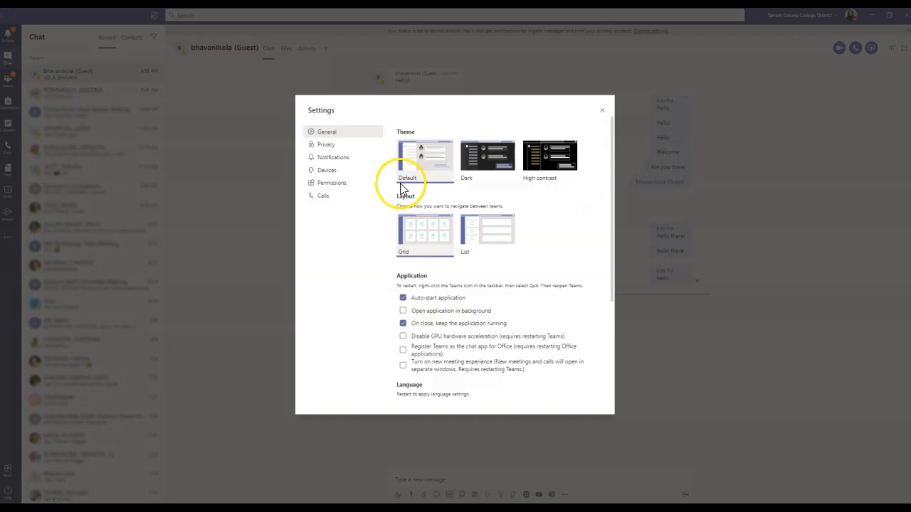
{"action": "left_click", "coordinate": [333, 156]}
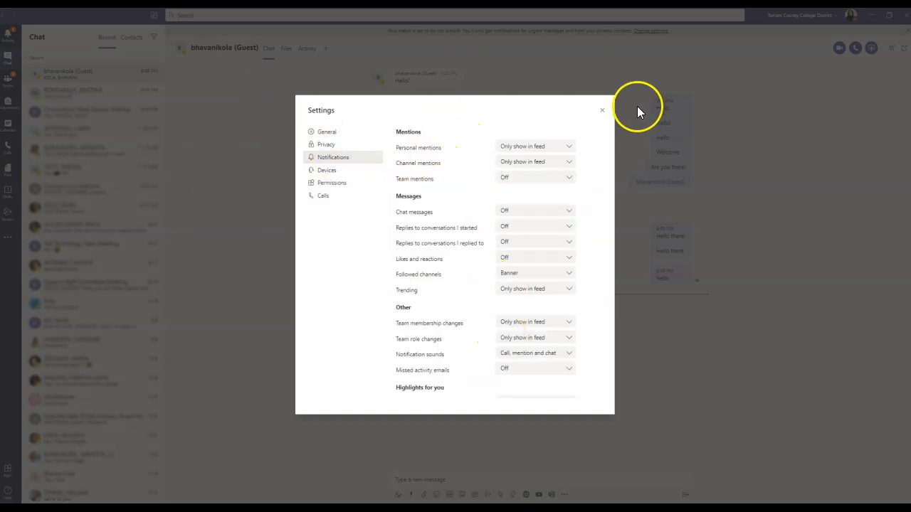
{"action": "left_click", "coordinate": [602, 111]}
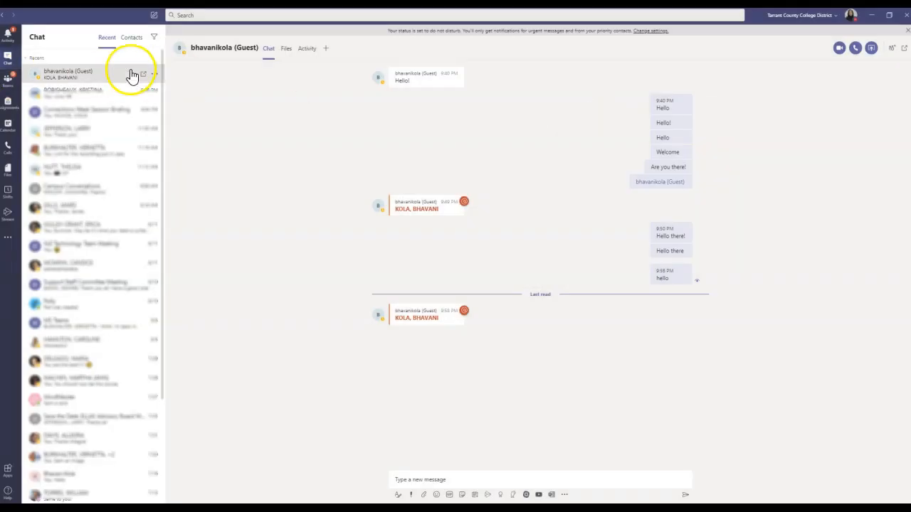
{"action": "left_click", "coordinate": [142, 74]}
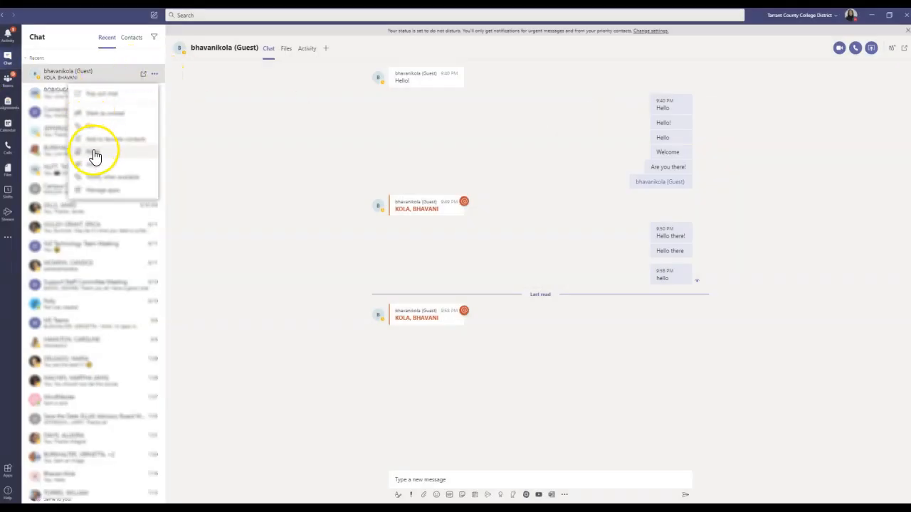
- Return to the TEAMS-Sample team's Announcements channel showing the Test 1 post
{"action": "left_click", "coordinate": [8, 79]}
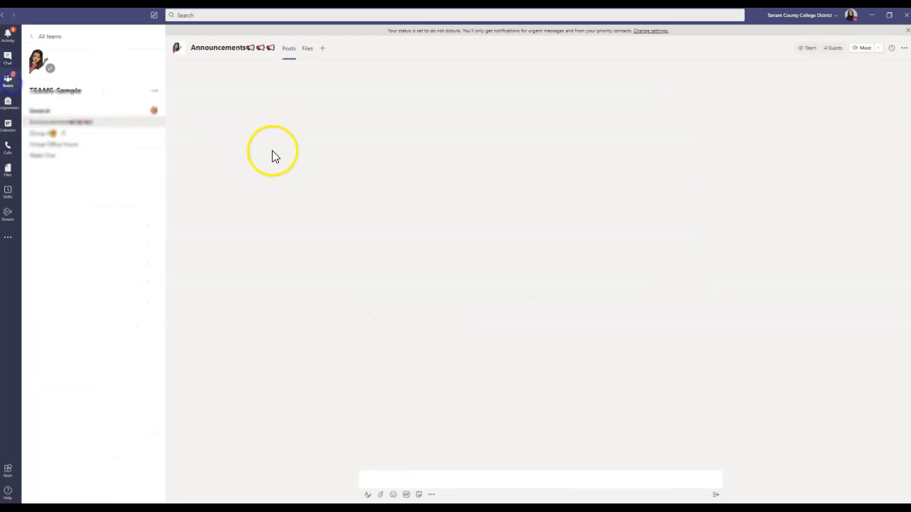
{"action": "left_click", "coordinate": [49, 122]}
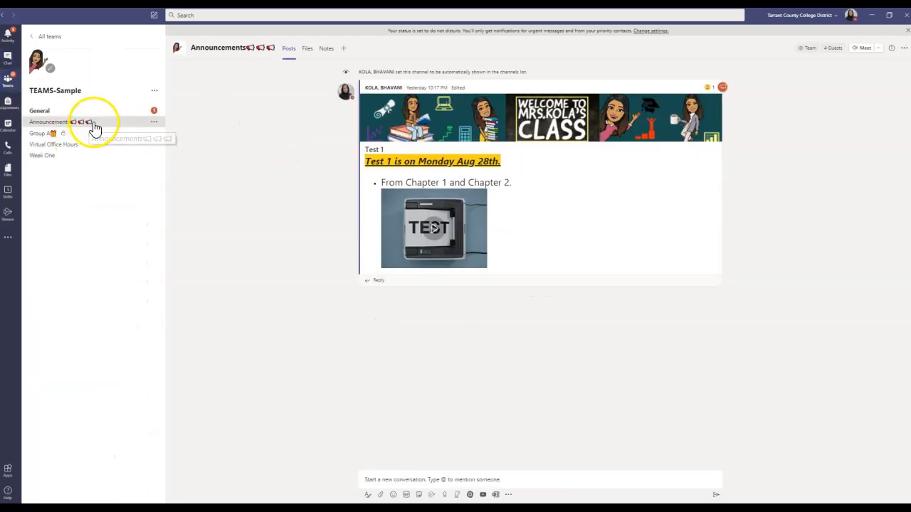
{"action": "mouse_move", "coordinate": [221, 157]}
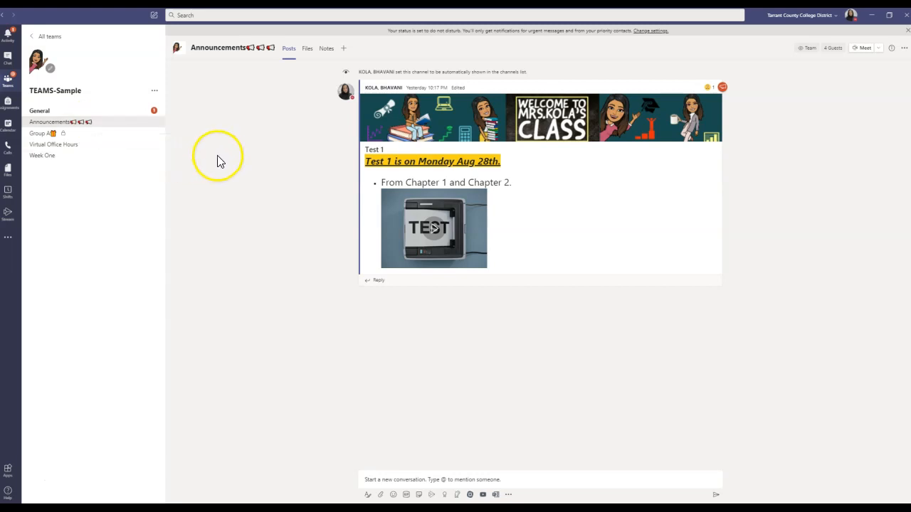
{"action": "mouse_move", "coordinate": [239, 156]}
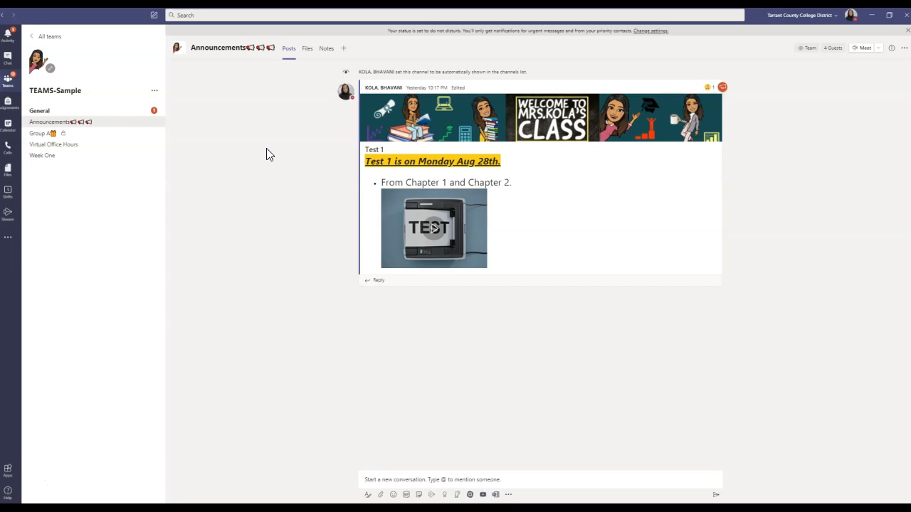
{"action": "mouse_move", "coordinate": [265, 153]}
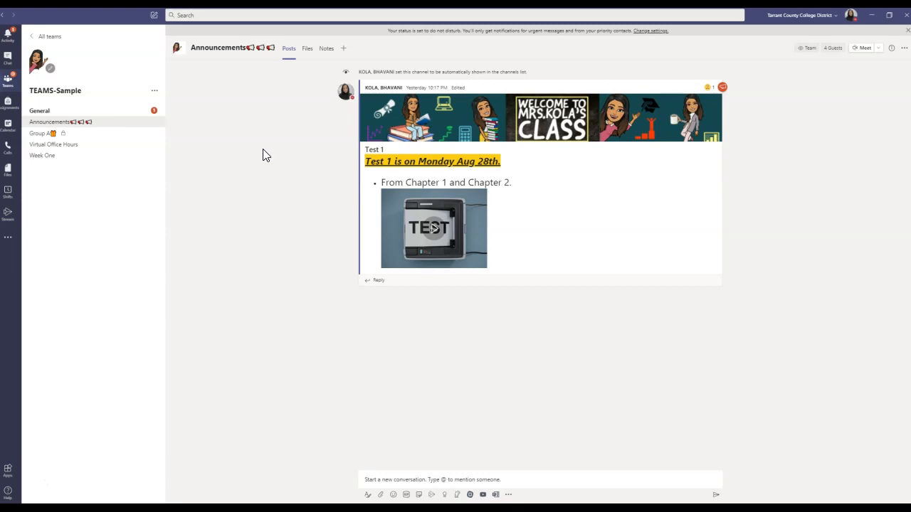